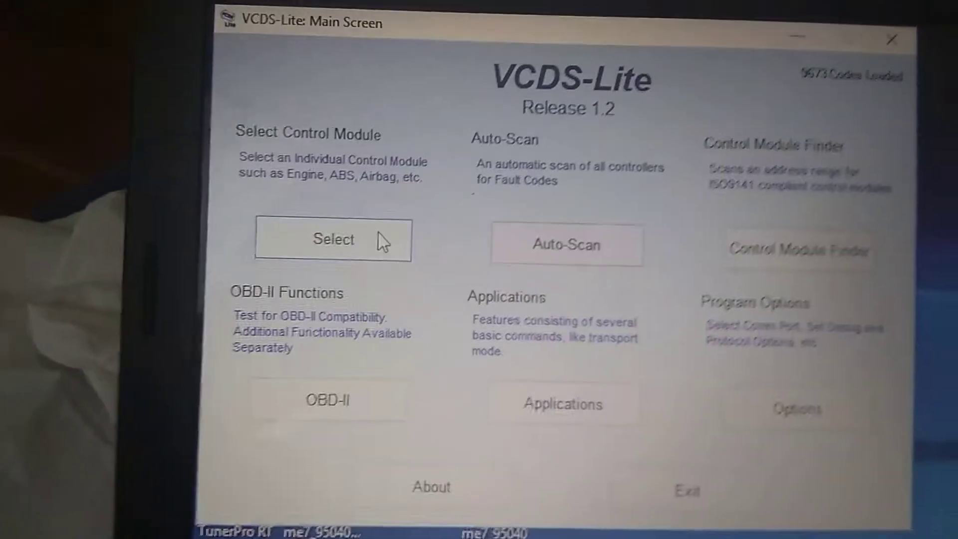
# Open the control module selection and connect to the 01-Engine controller from the Common tab.
pyautogui.click(334, 240)
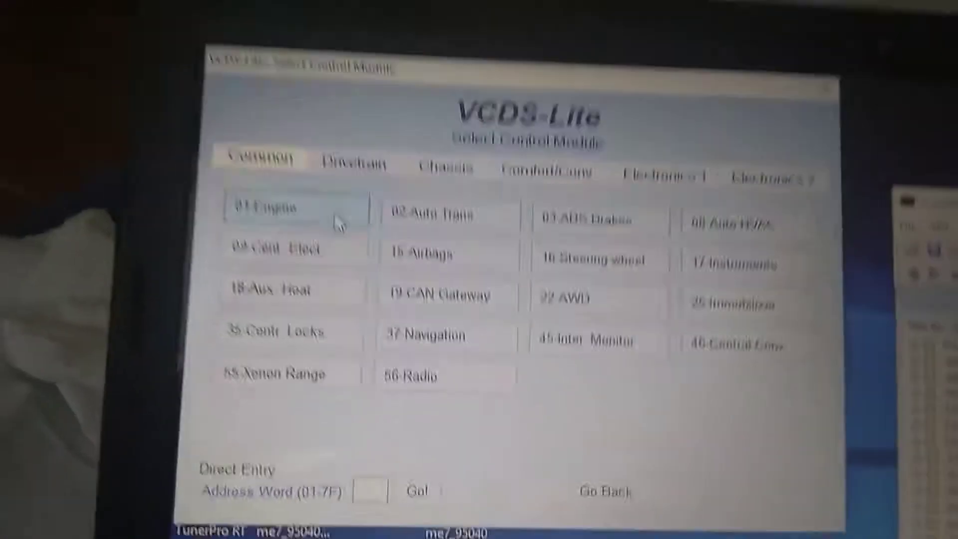
pyautogui.click(295, 209)
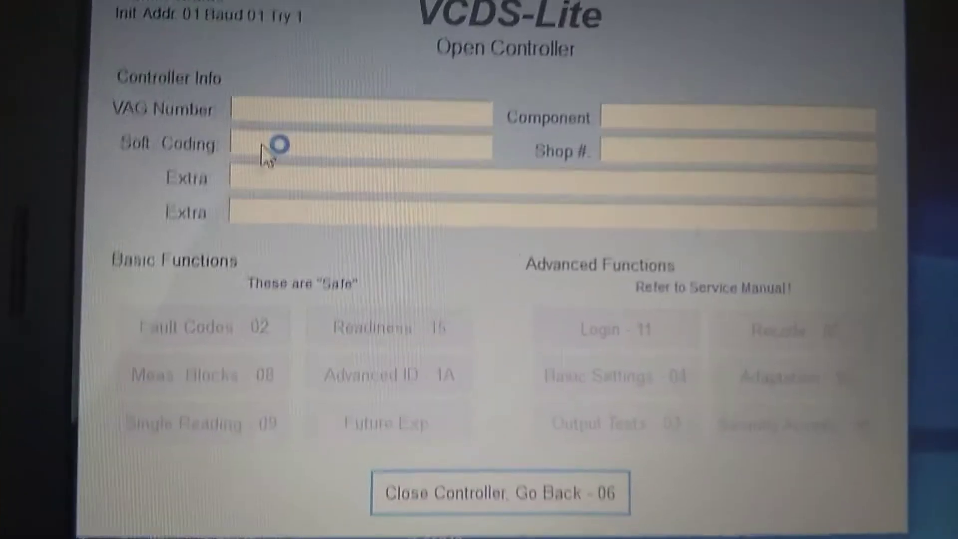